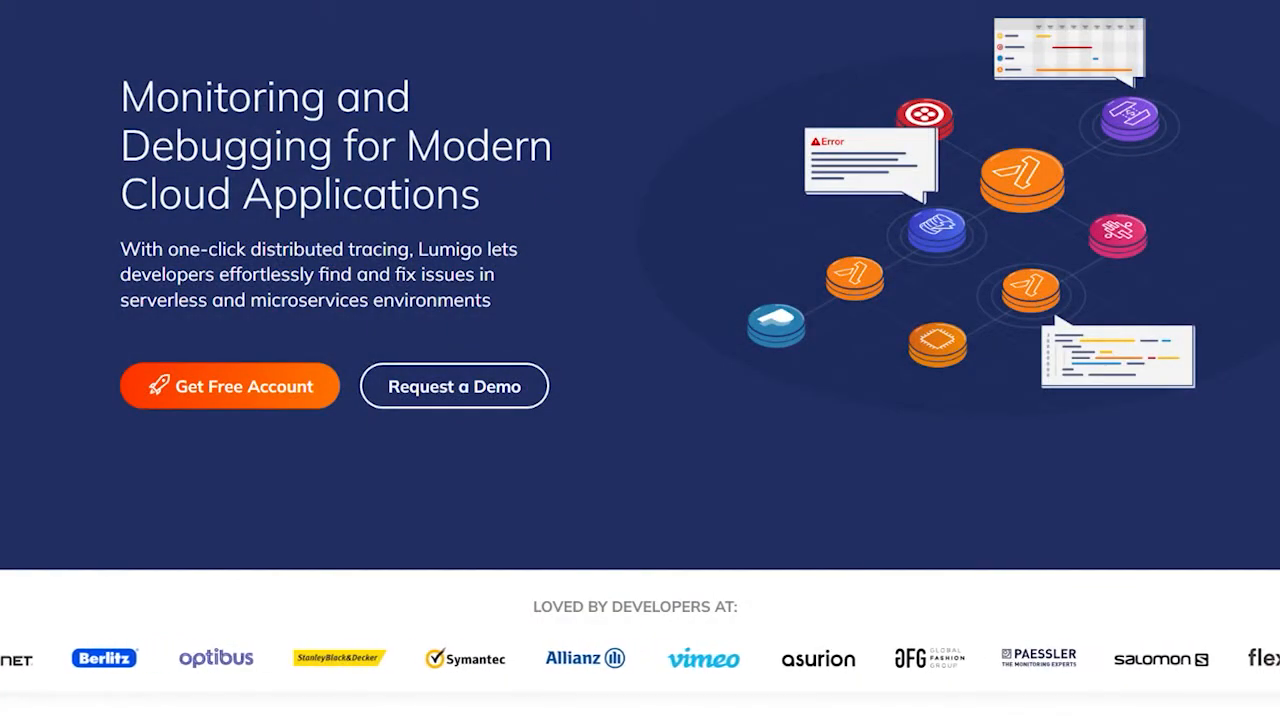
- Scroll the Lumigo homepage past the customer logos to the Visual Debugging section
scroll(down, 3)
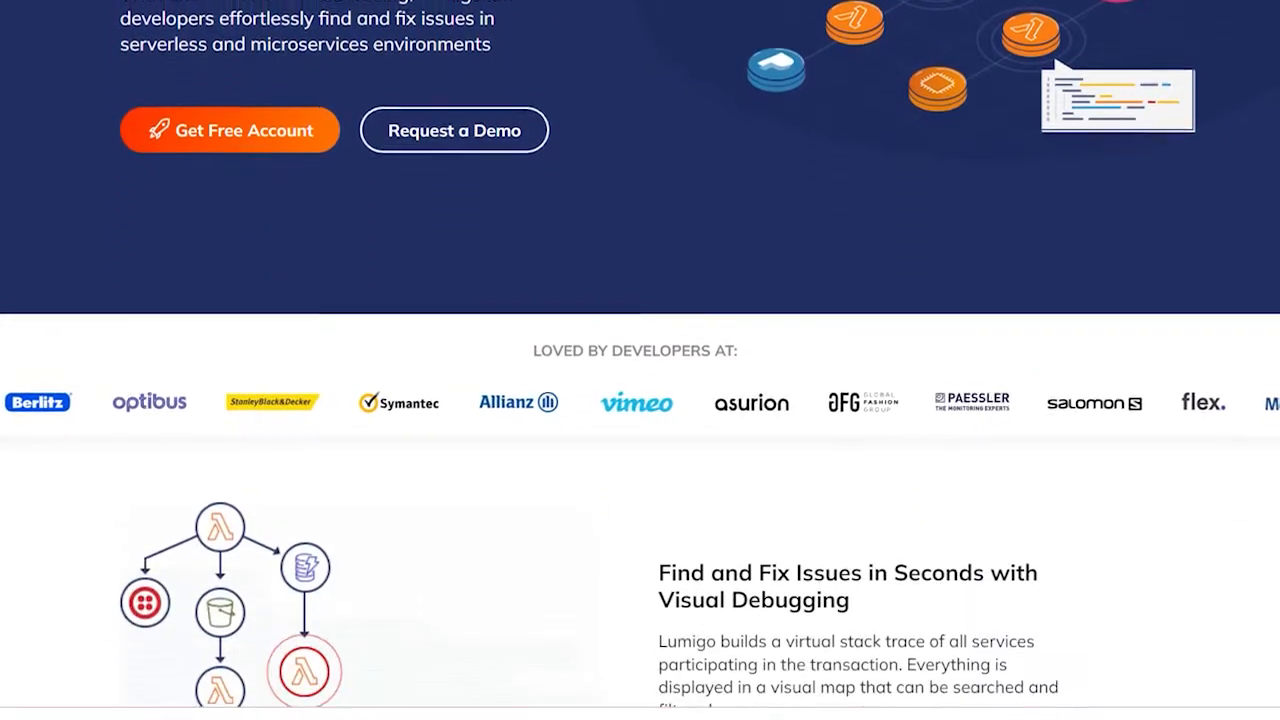
scroll(down, 3)
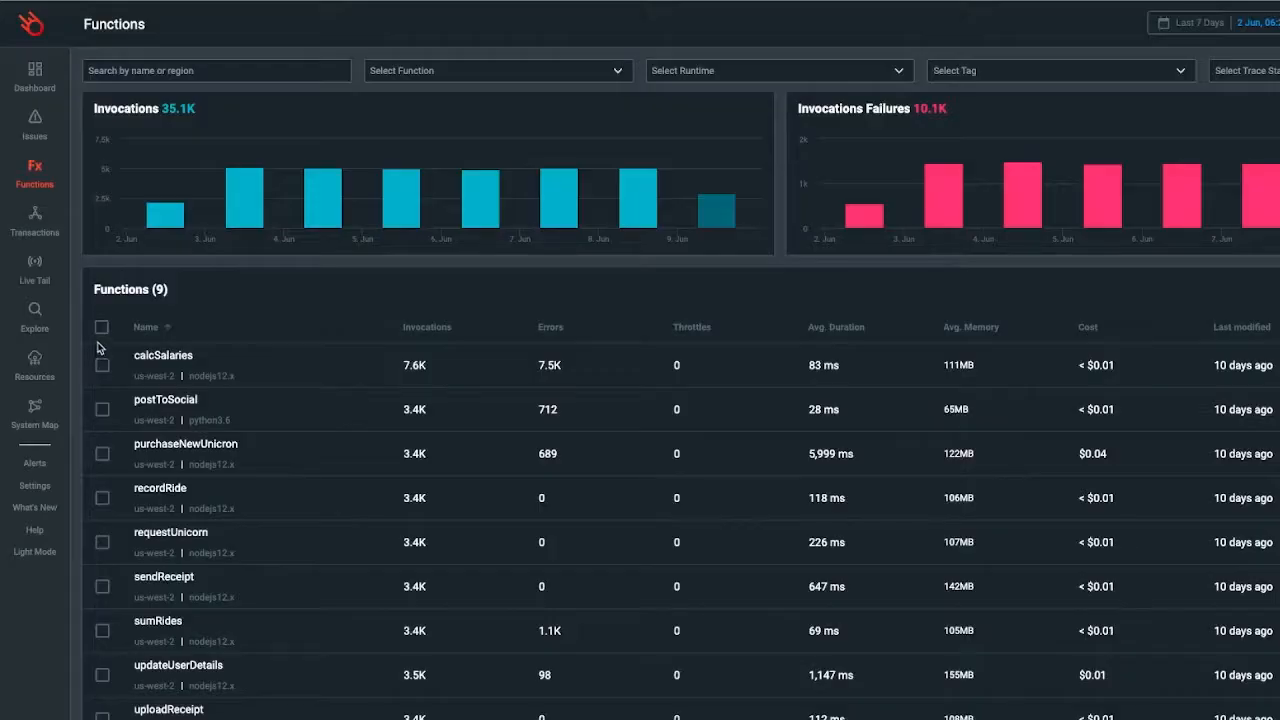
- Select all nine functions and confirm Auto-trace (9) for them
click(102, 328)
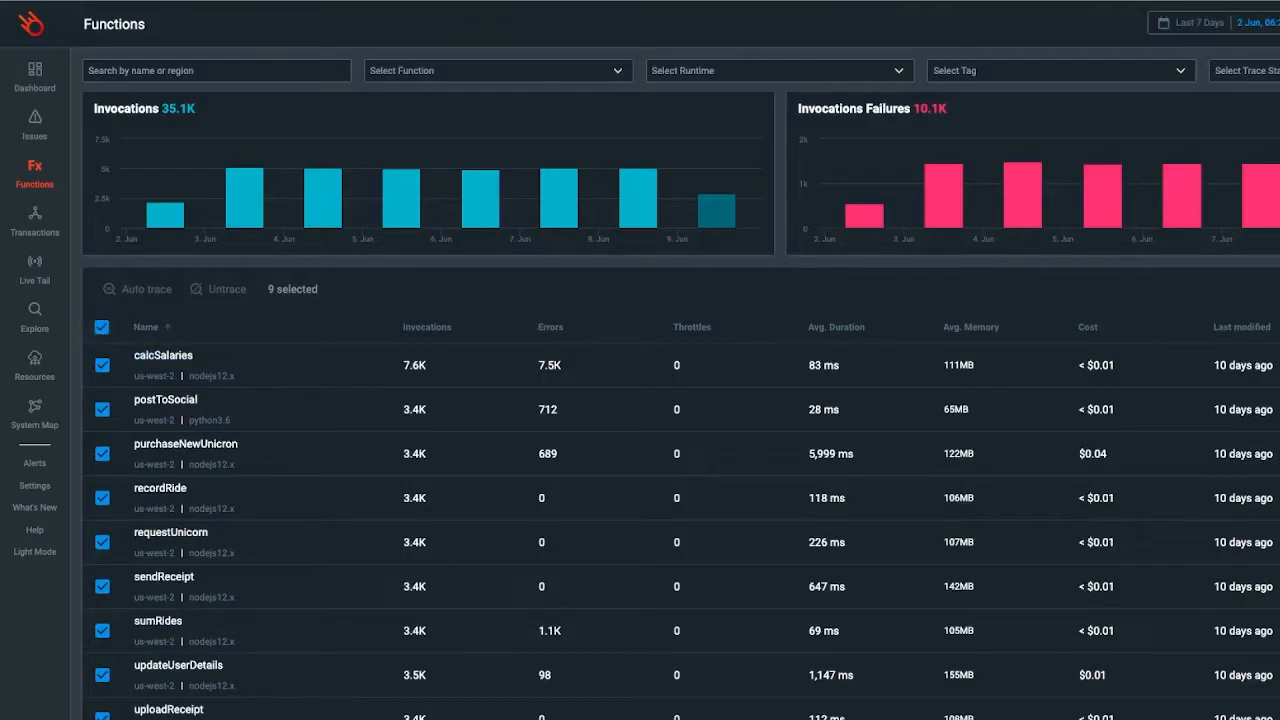
click(136, 288)
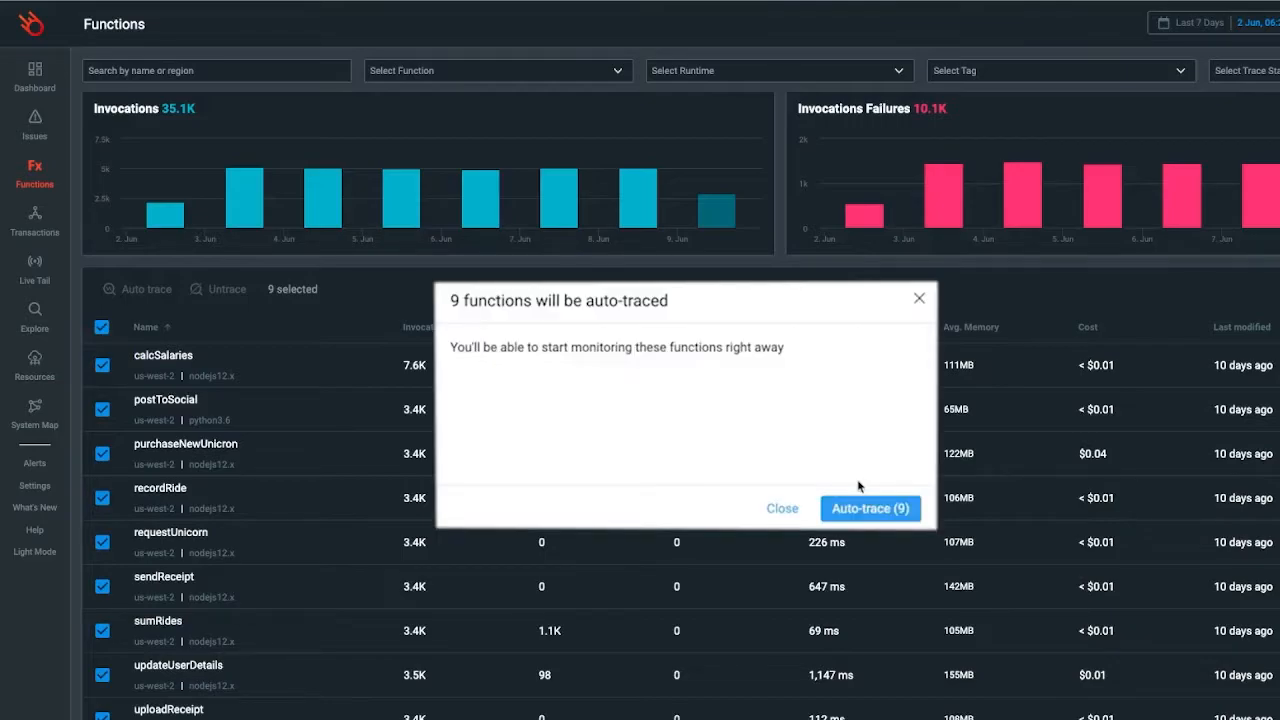
click(868, 508)
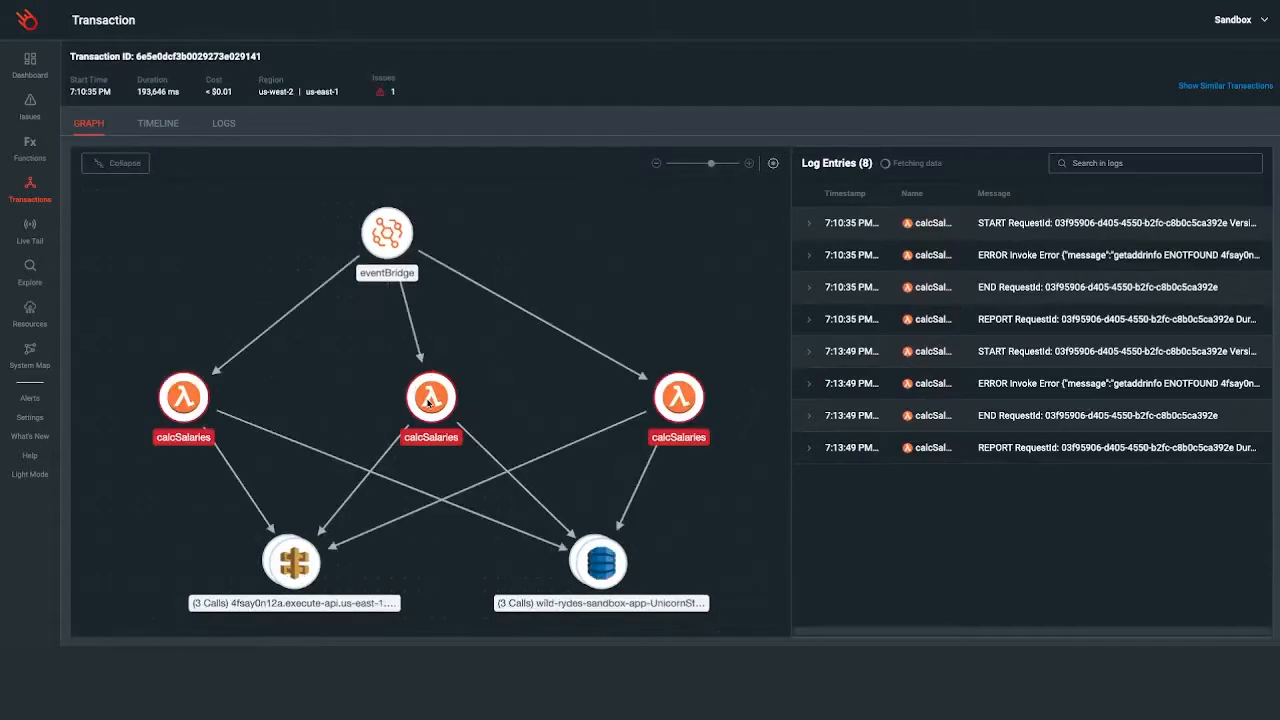
- Review a calcSalaries invocation's environment details, then go to the System Map
click(680, 396)
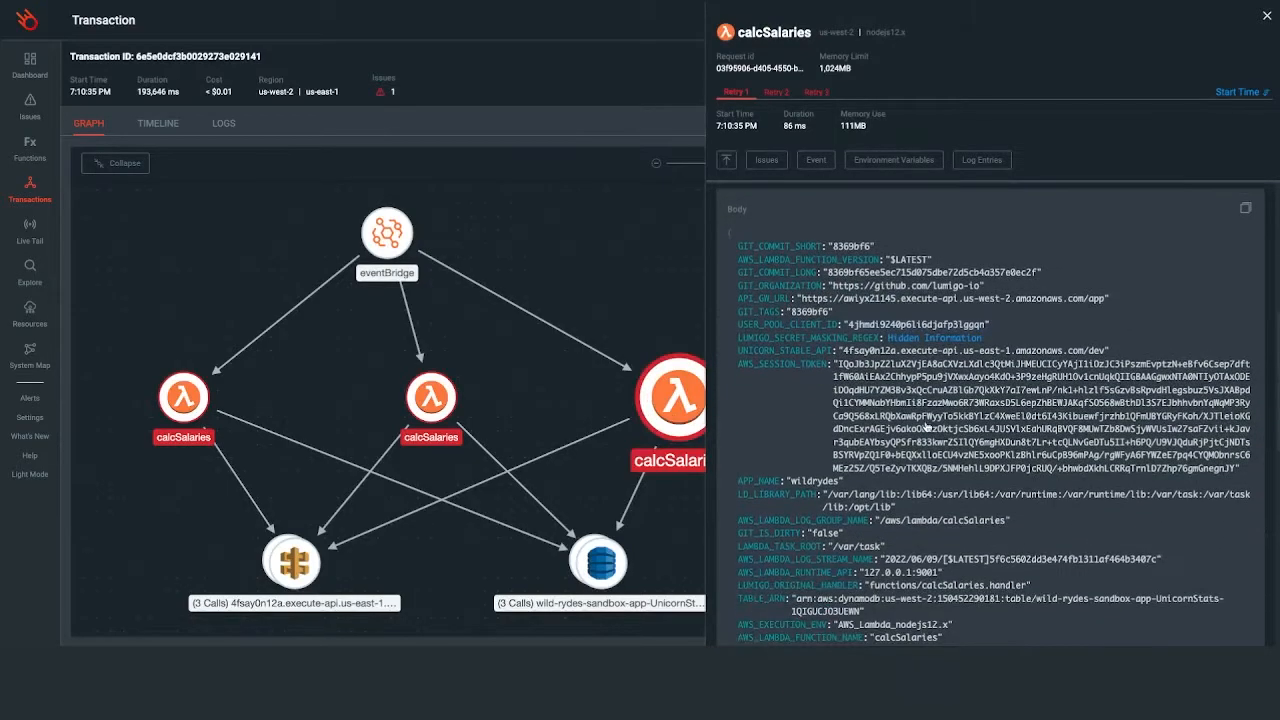
scroll(down, 3)
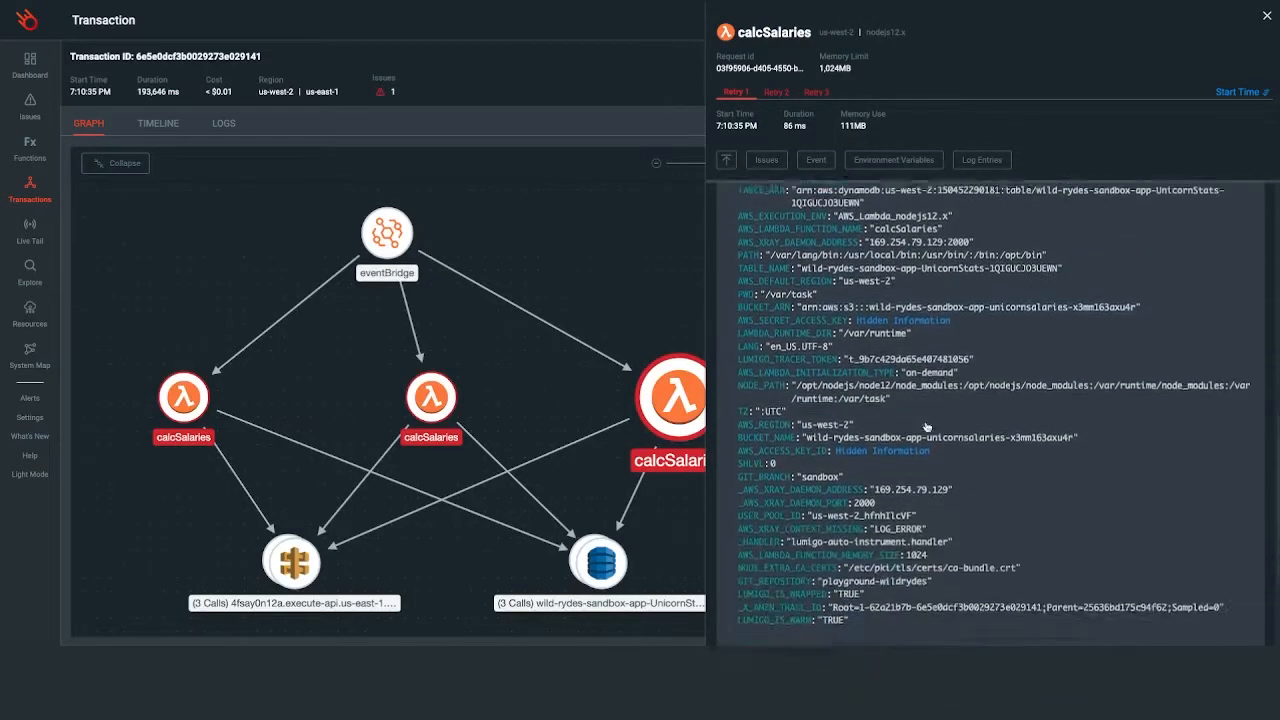
click(28, 352)
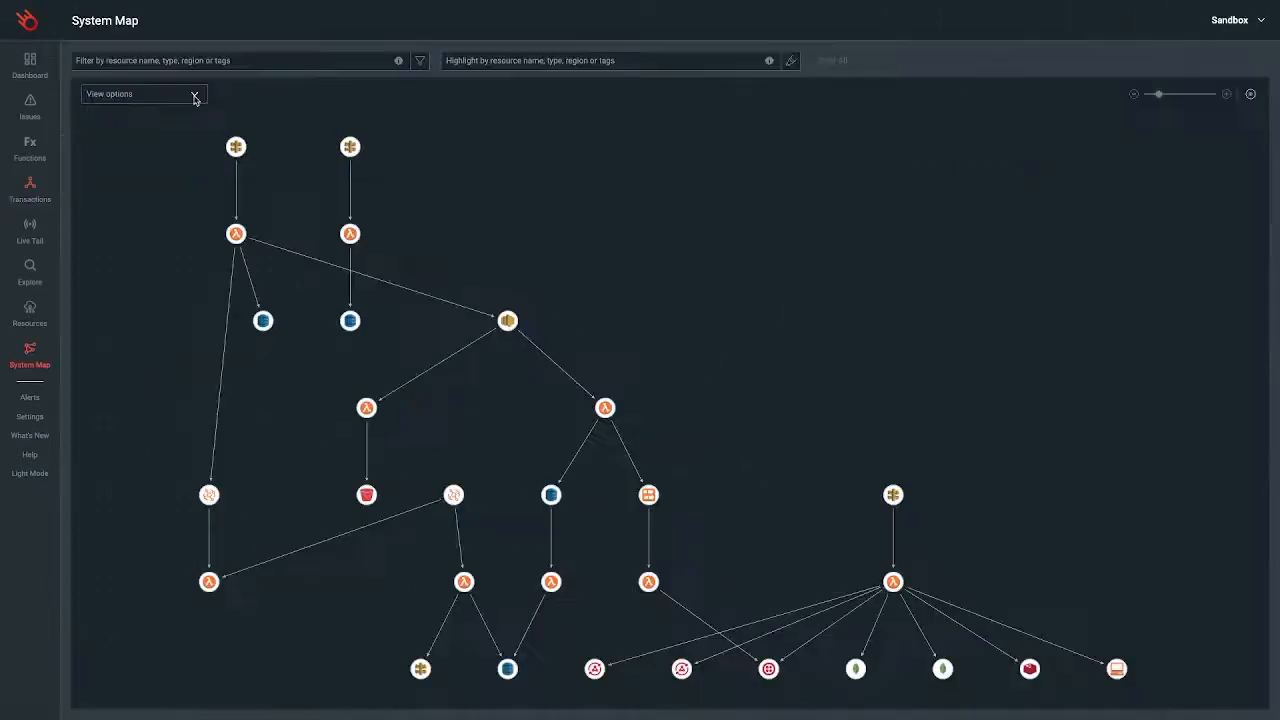
- Show Number of errors on the System Map, then go to the Issues list
click(144, 94)
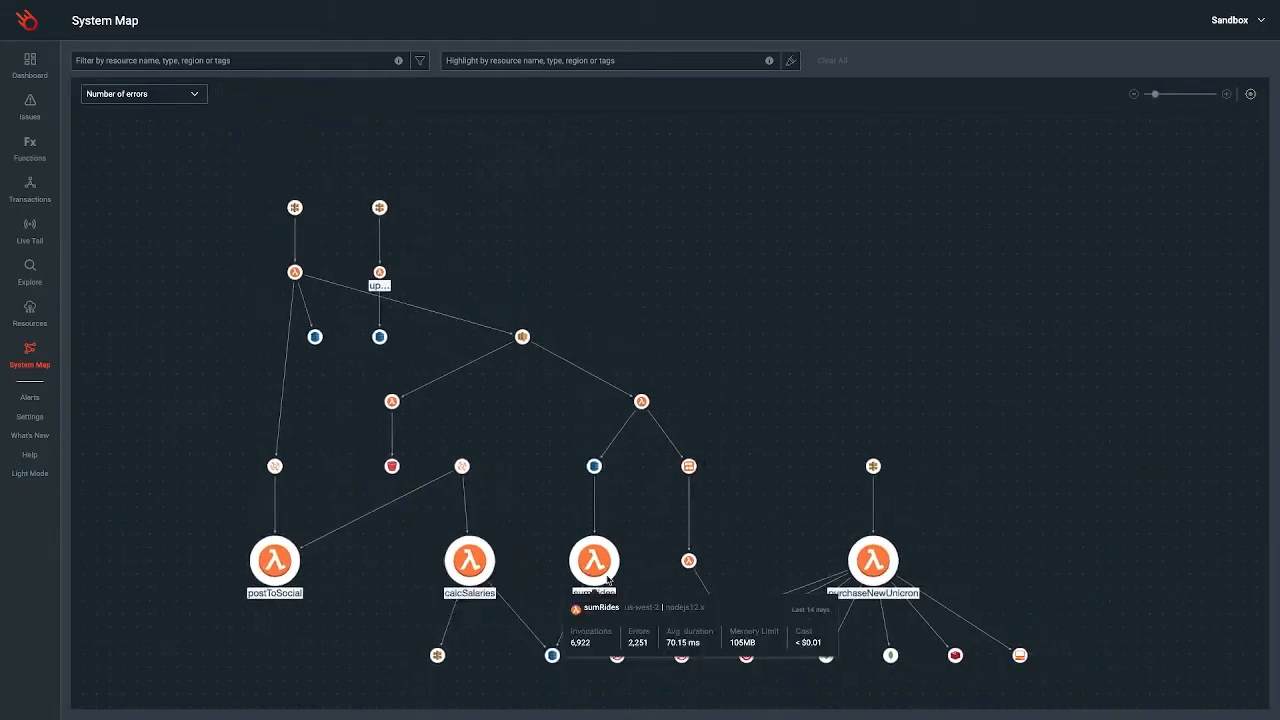
click(28, 104)
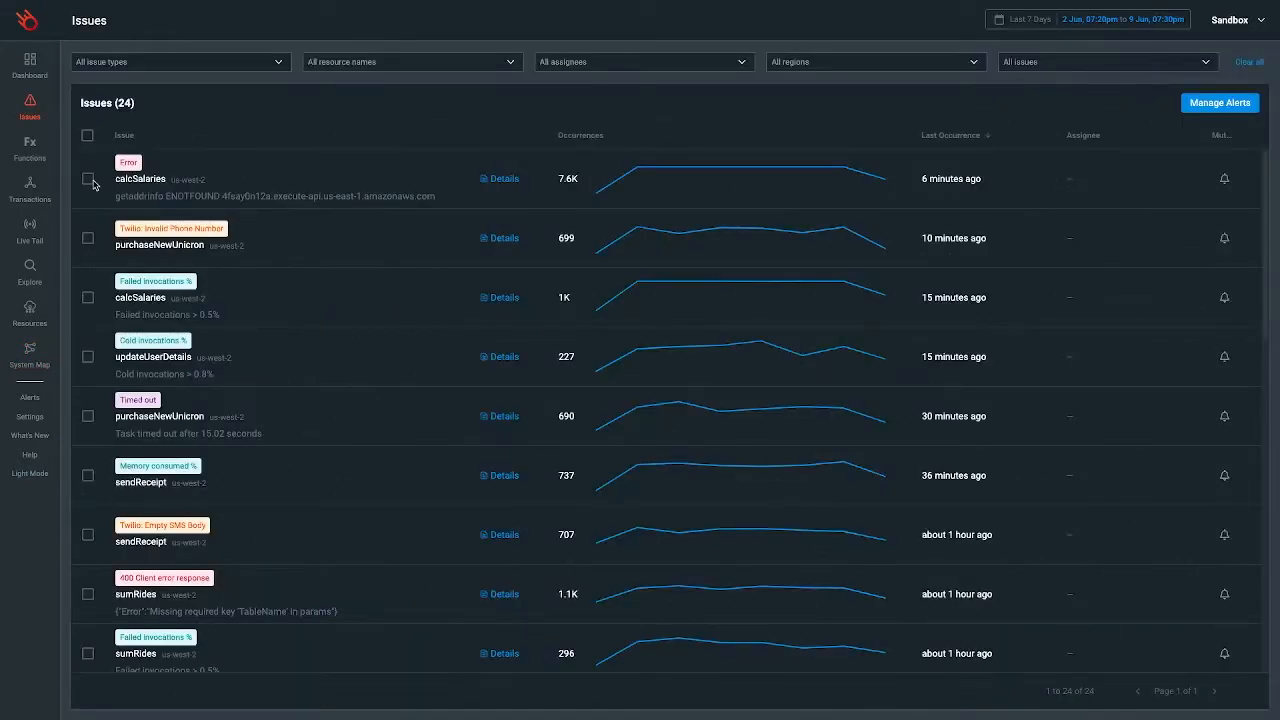
- Inspect the invocation behind the calcSalaries ENOTFOUND error, then go to the Dashboard
click(88, 178)
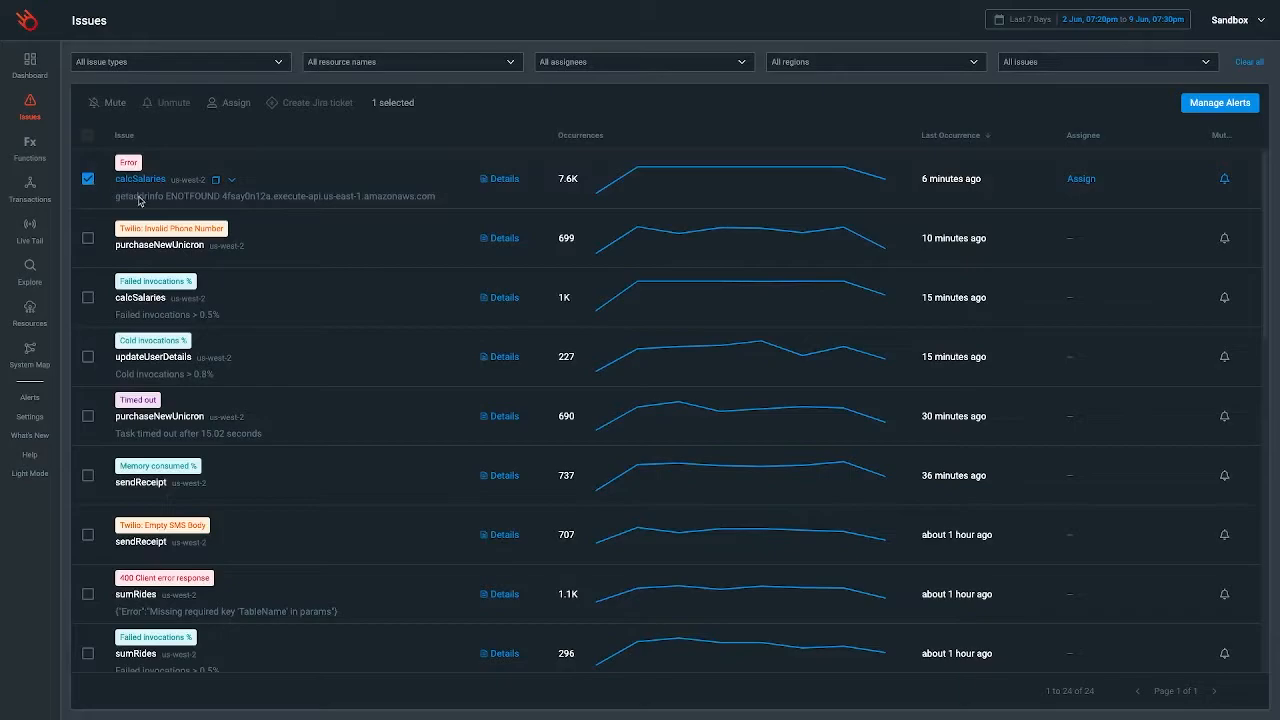
click(140, 178)
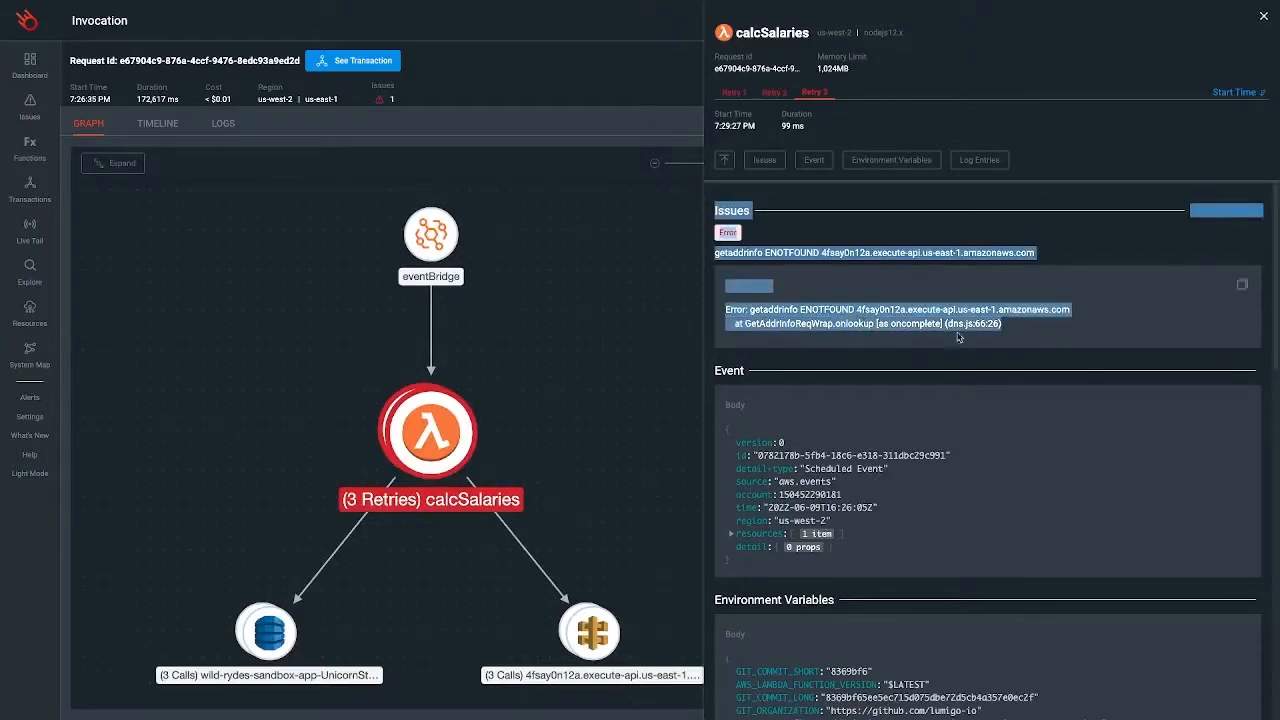
click(28, 64)
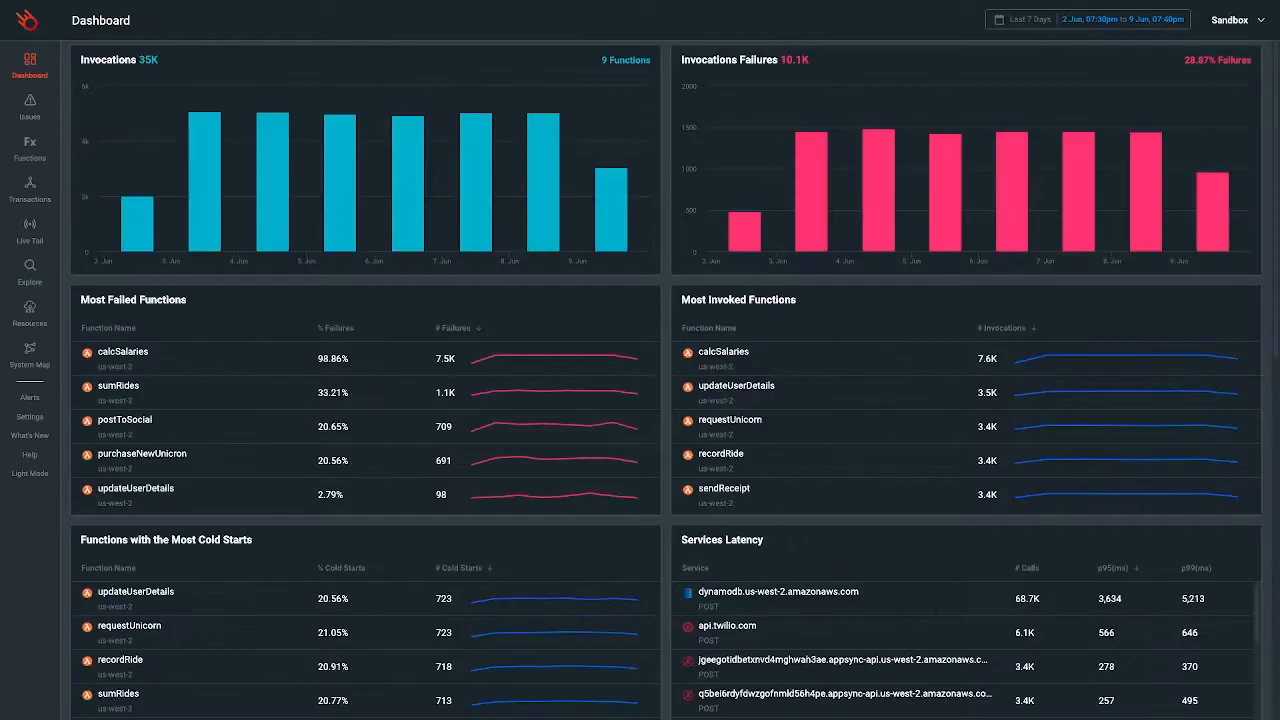
- Scroll the Dashboard summaries and explore the dynamodb.us-west-2.amazonaws.com service requests
scroll(down, 3)
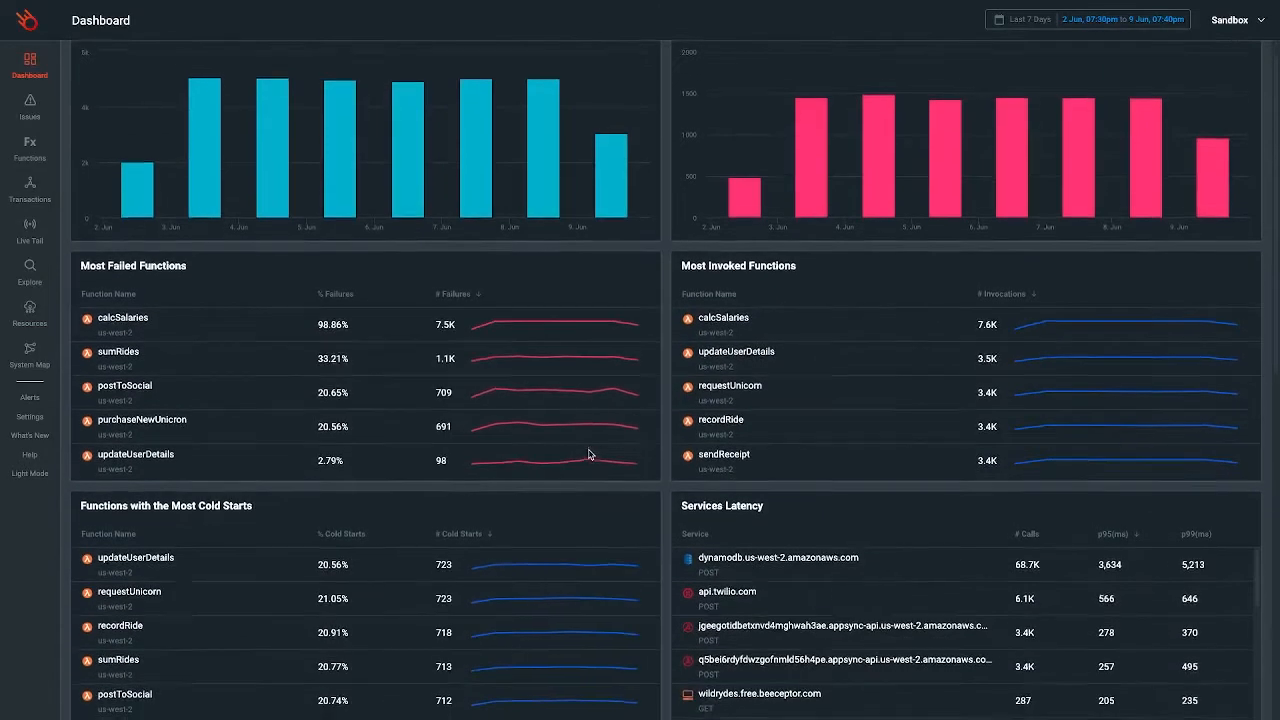
scroll(down, 3)
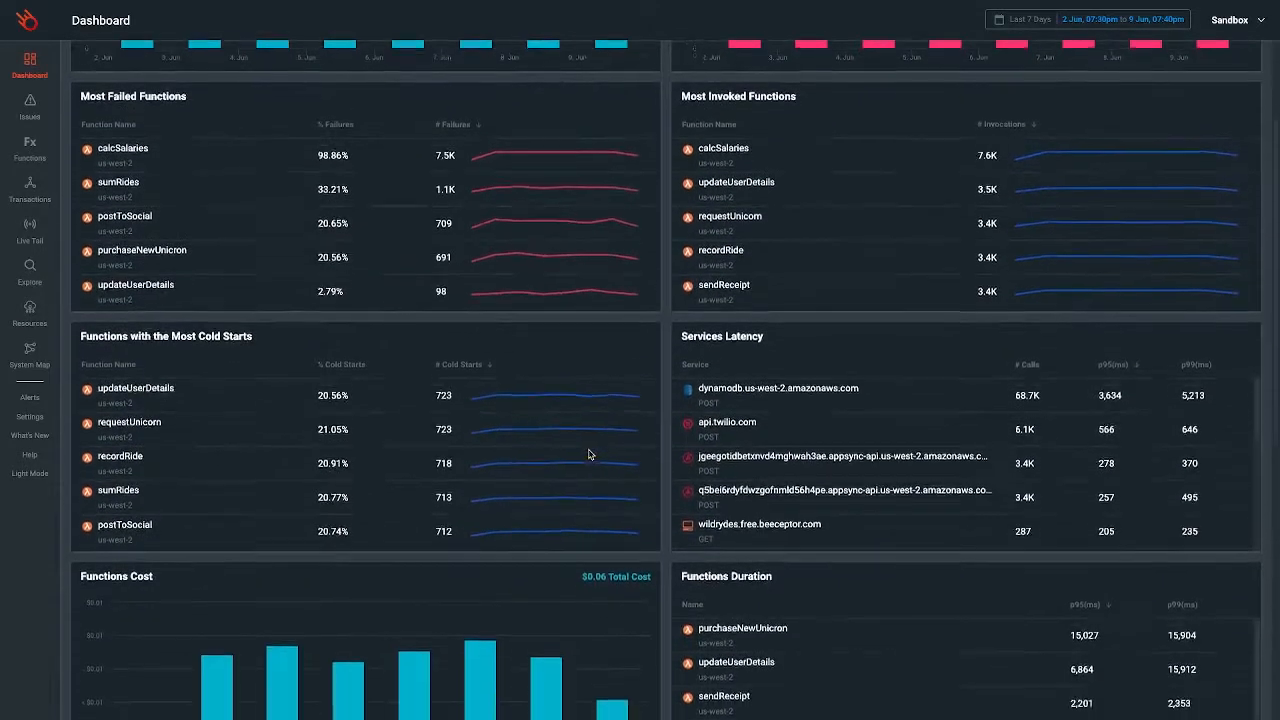
scroll(down, 3)
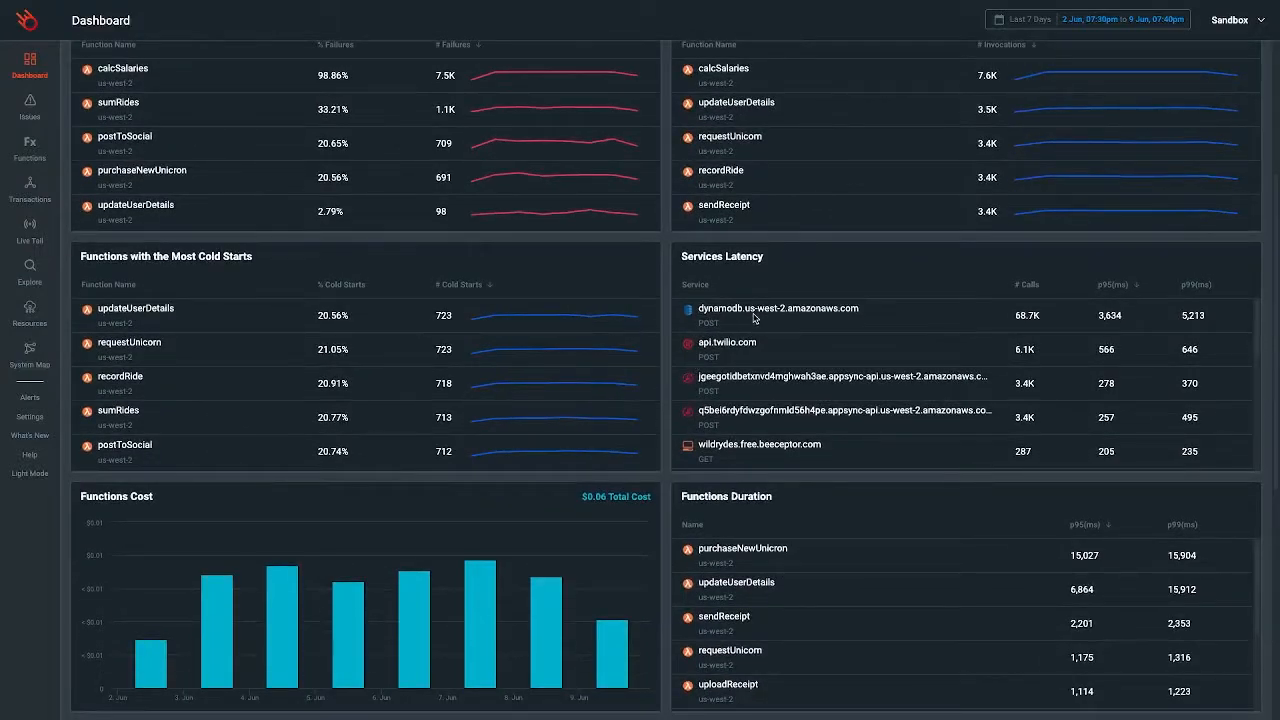
click(778, 308)
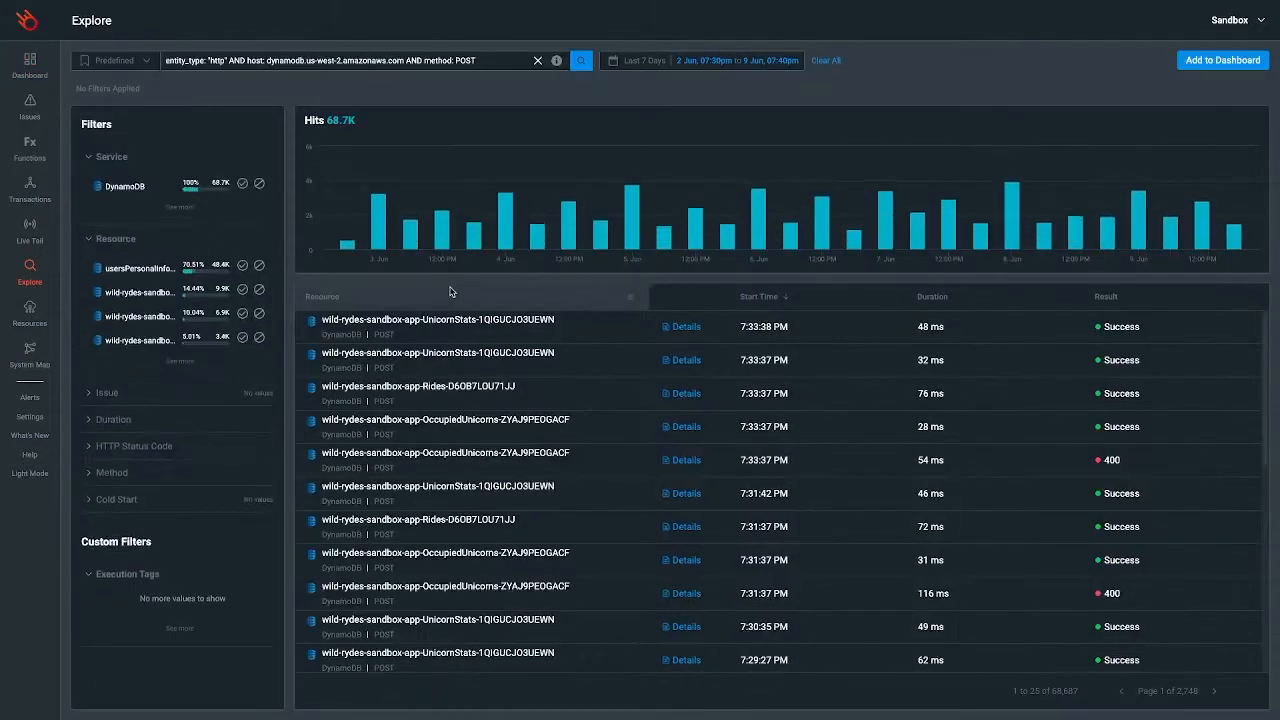
mouse_move(580, 444)
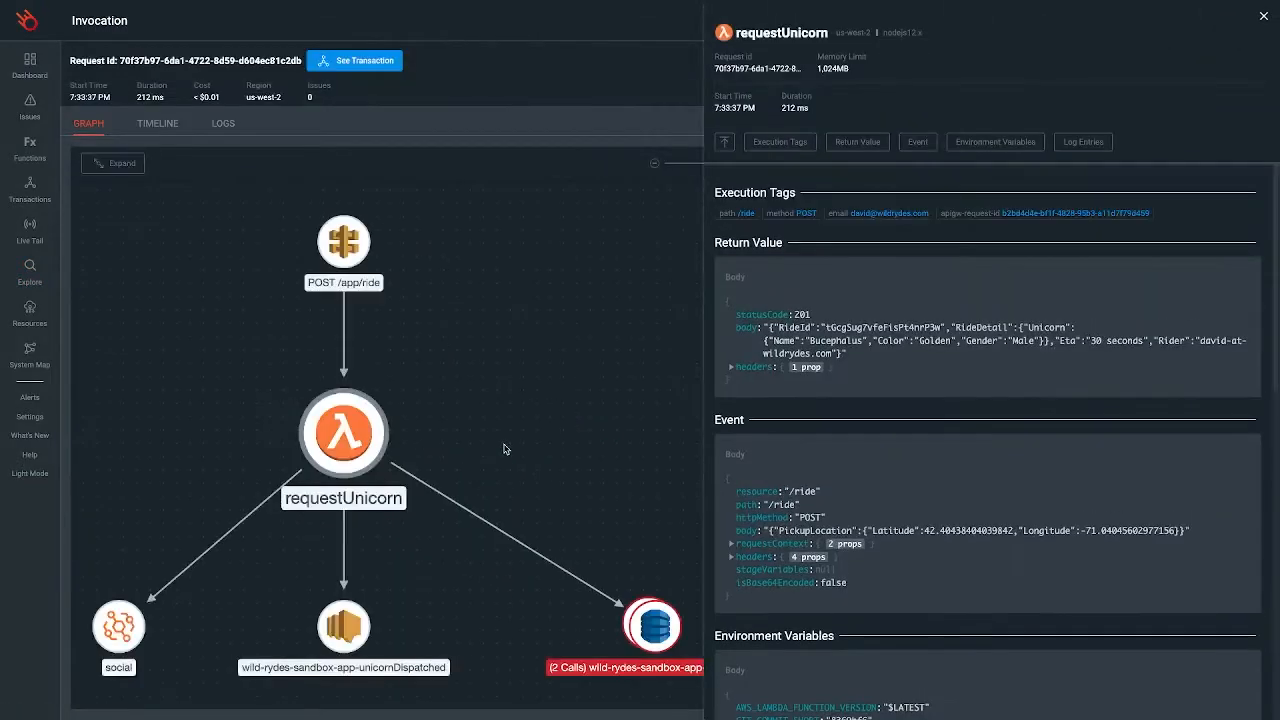
- View the requestUnicorn invocation's call Timeline, then return to unfiltered Explore
click(156, 124)
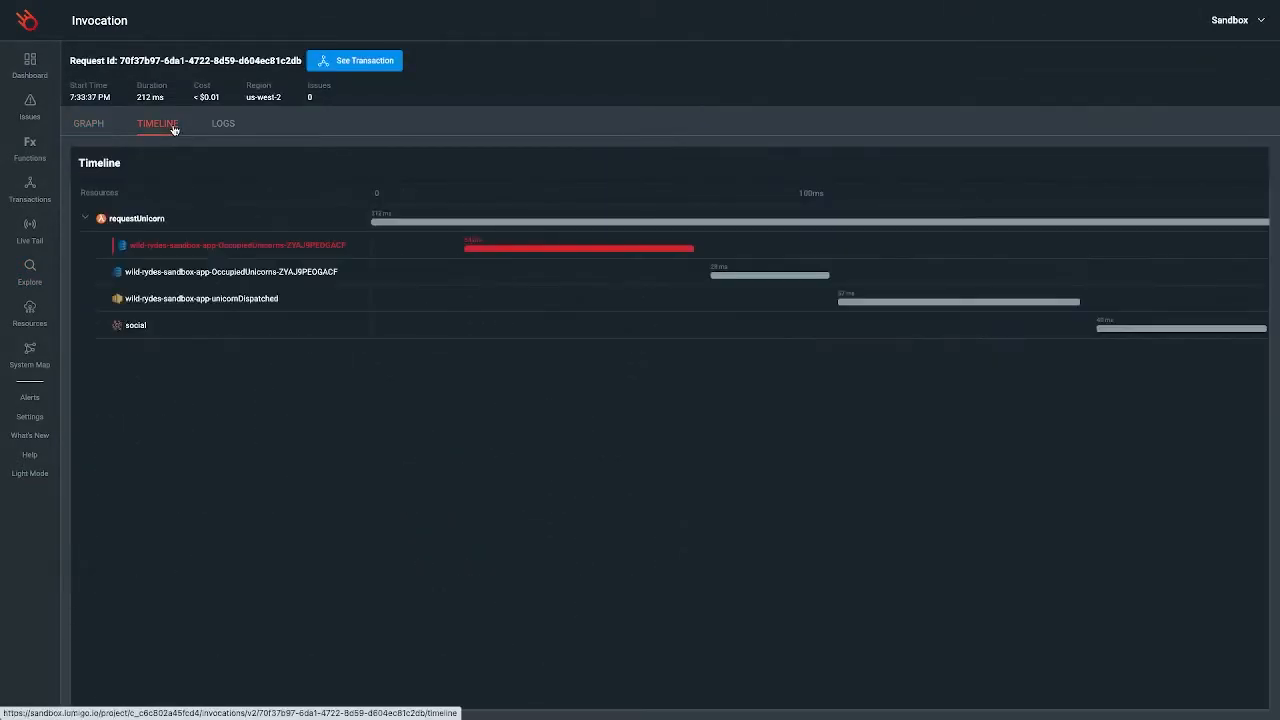
click(28, 270)
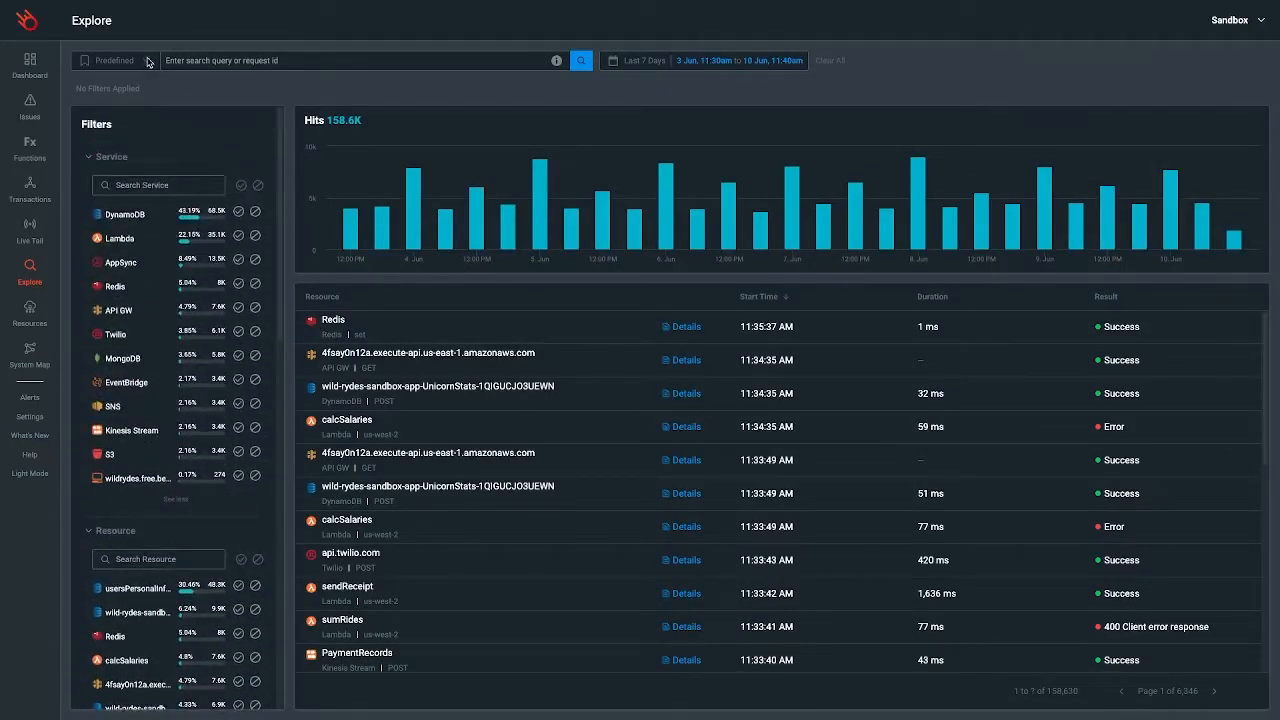
- Apply the predefined 'Filter all DynamoDB calls that failed' query, then go to Issues
click(108, 60)
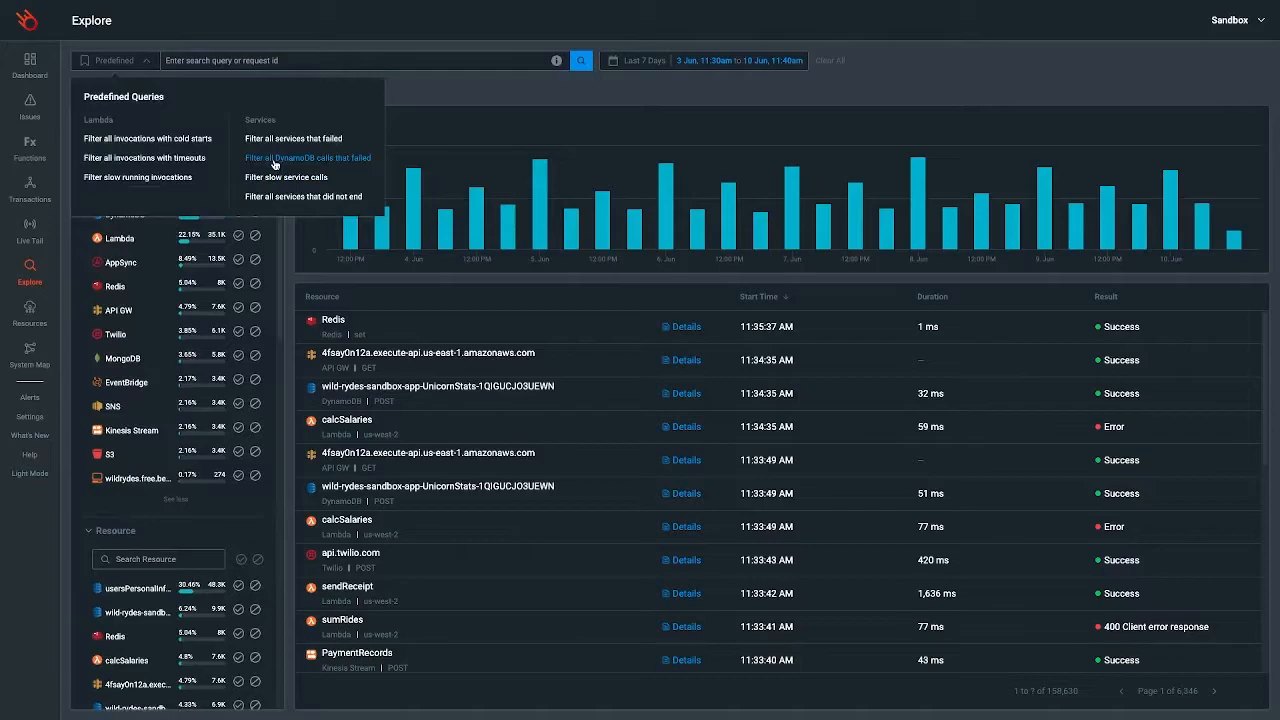
click(308, 156)
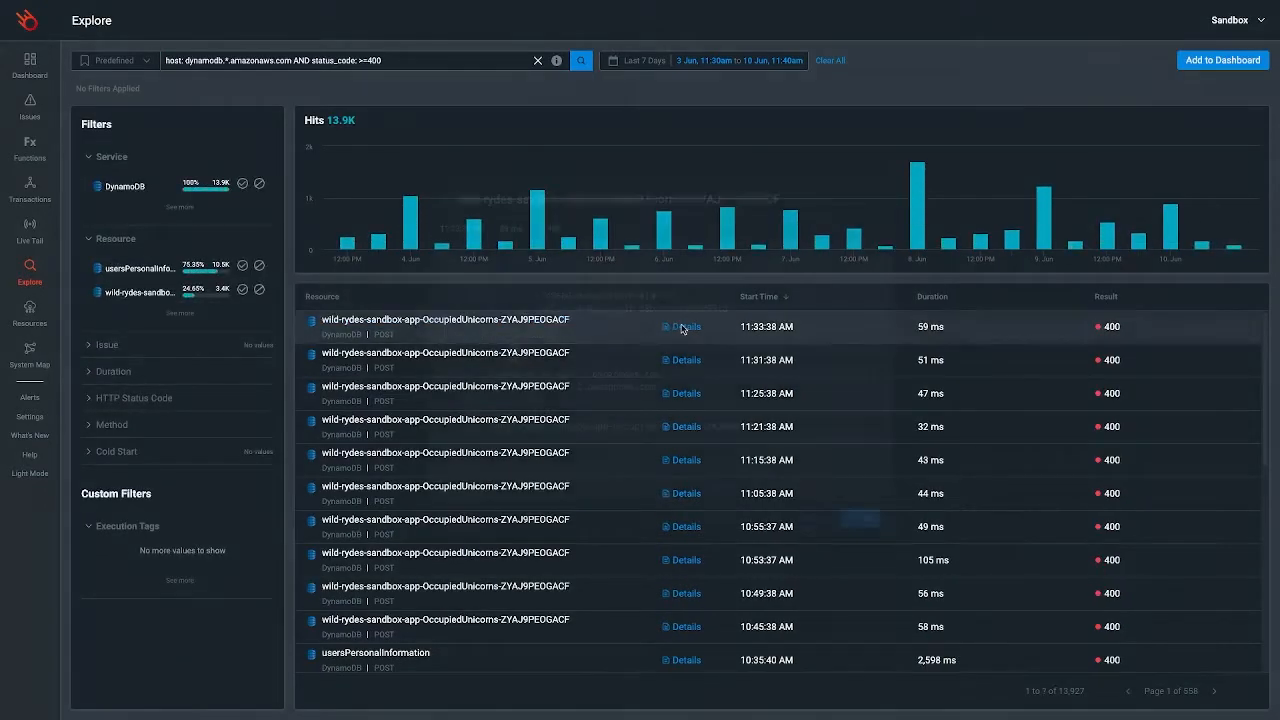
click(684, 392)
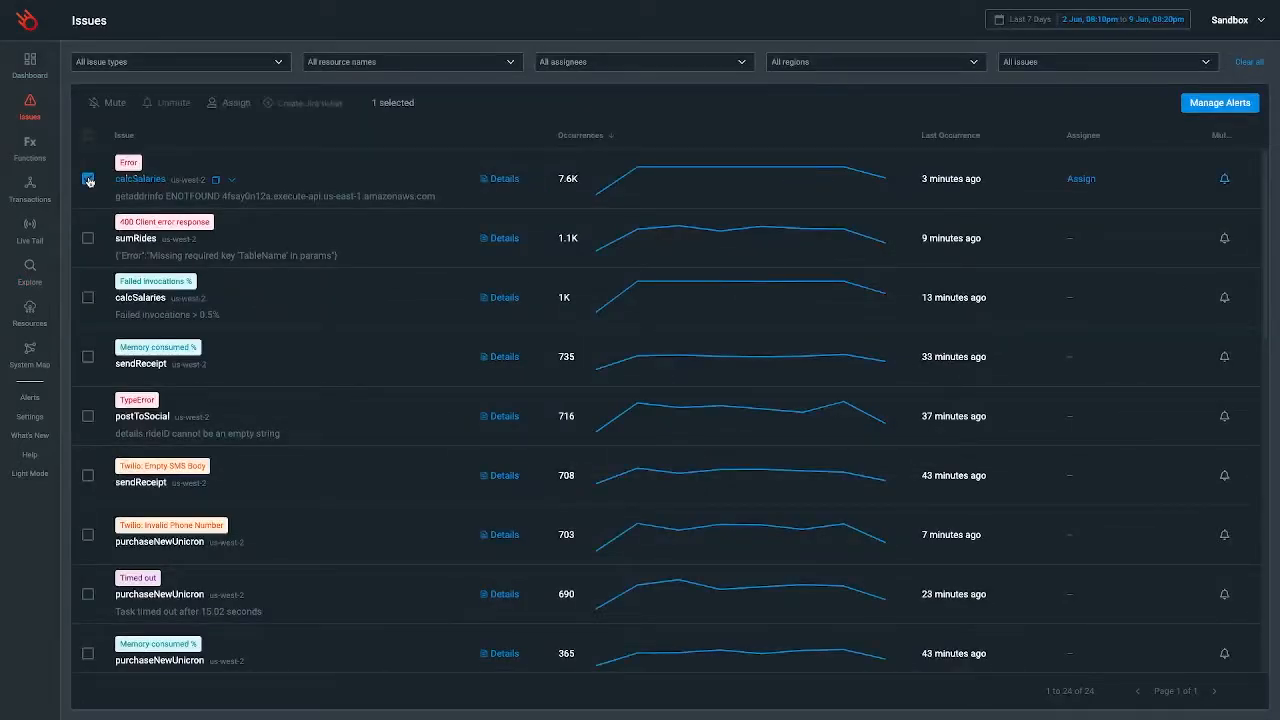
- Dismiss the Assign Issue dialog for the calcSalaries error, then go to Alerts
click(234, 102)
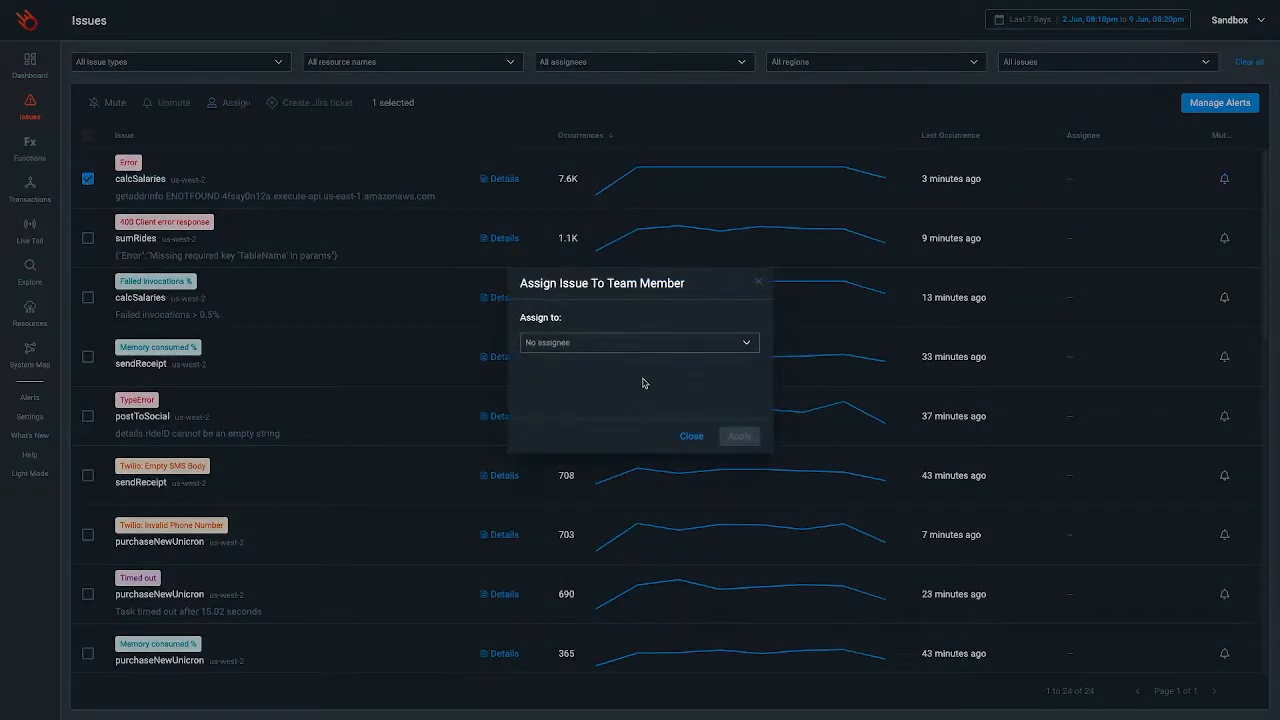
click(638, 342)
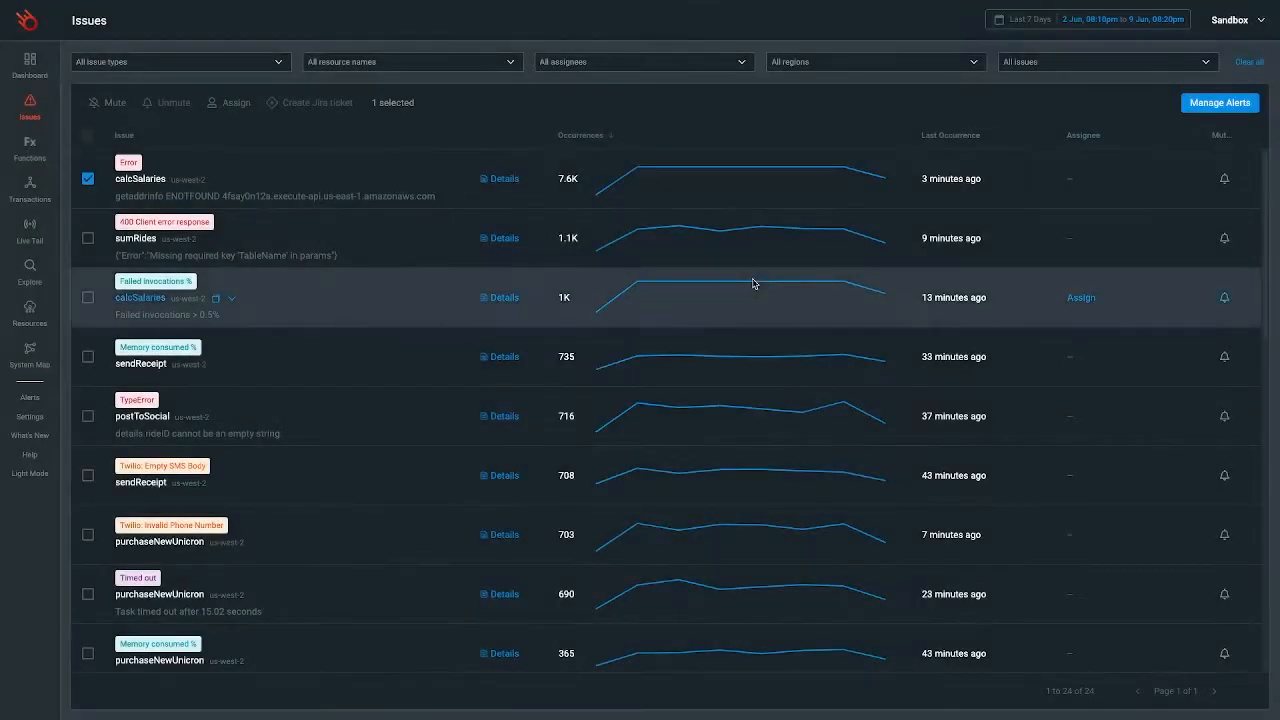
click(28, 396)
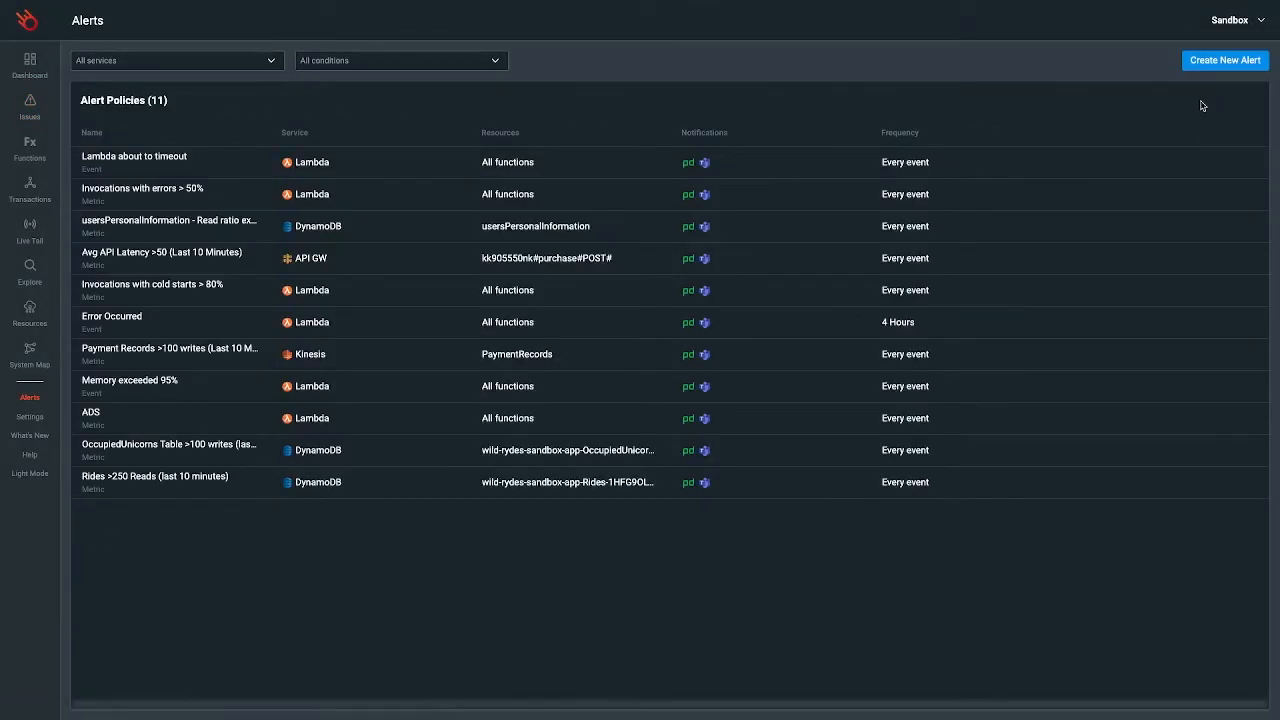
- Create a new Lambda alert named 'Cold starts' scoped to functions with the CalcSalaries and PostToSocial tags
click(1224, 60)
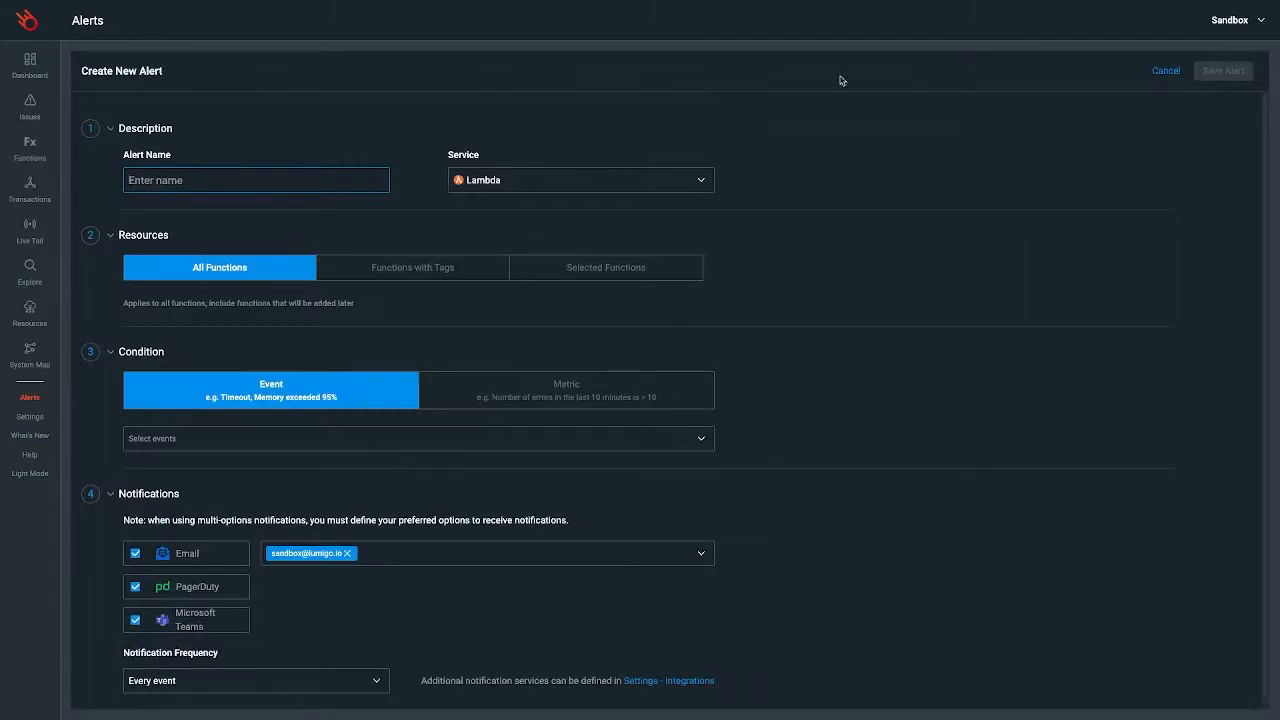
text(Cold starts)
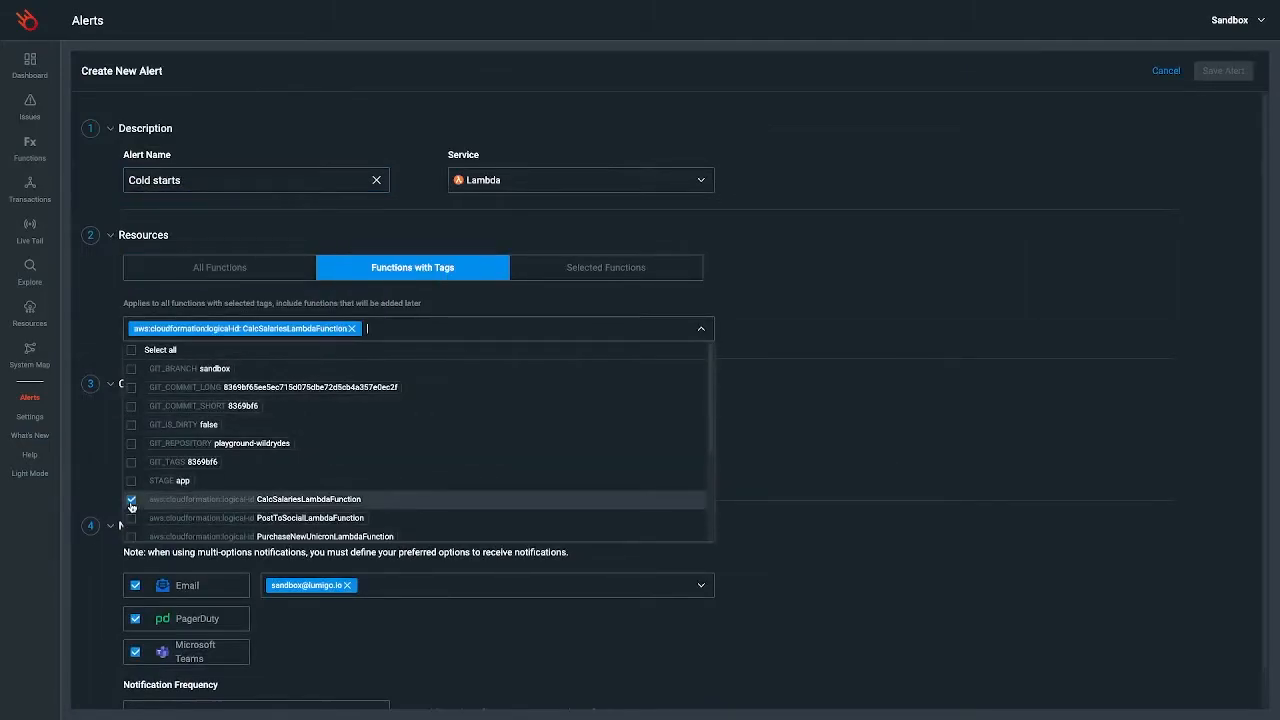
click(132, 516)
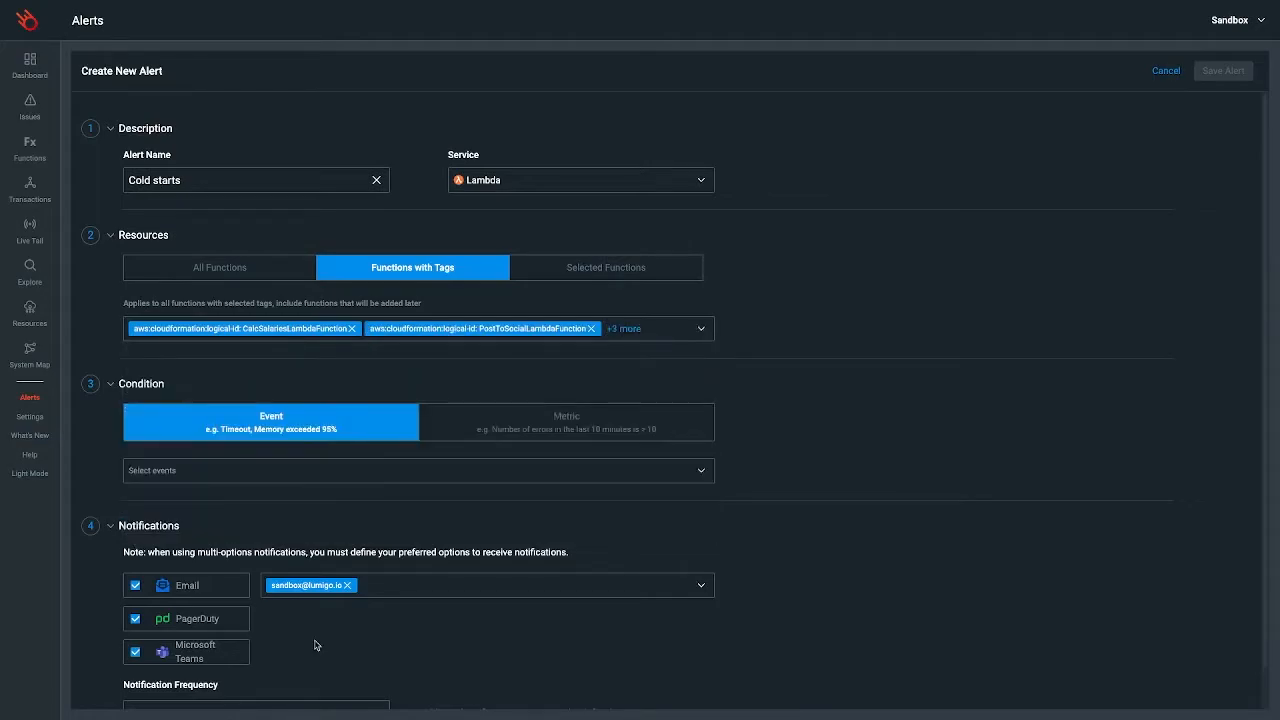